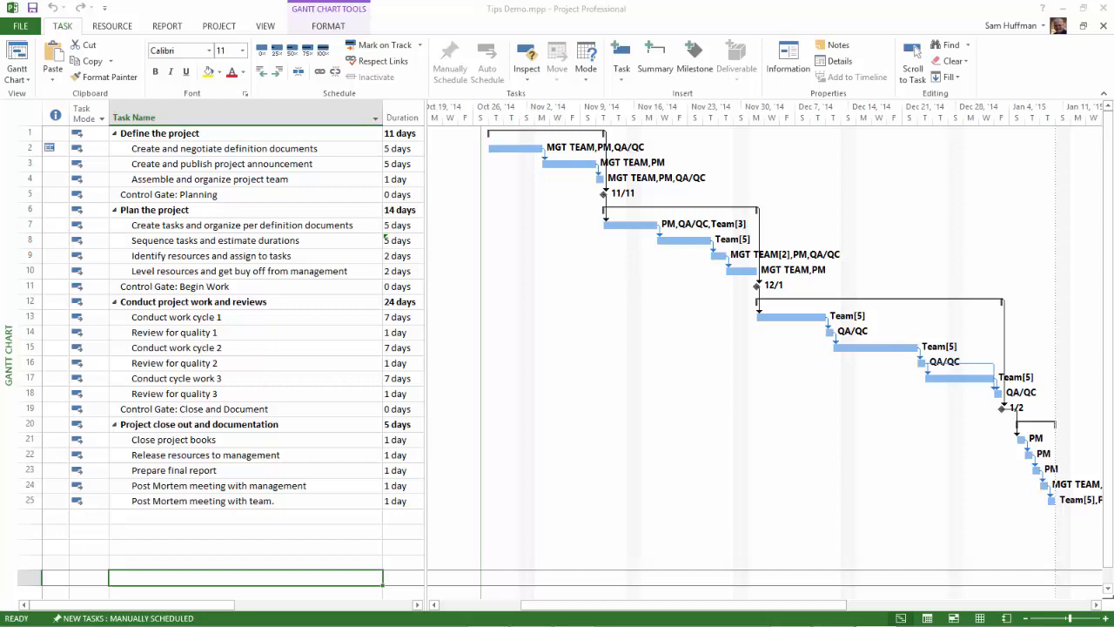
pyautogui.moveTo(1093, 479)
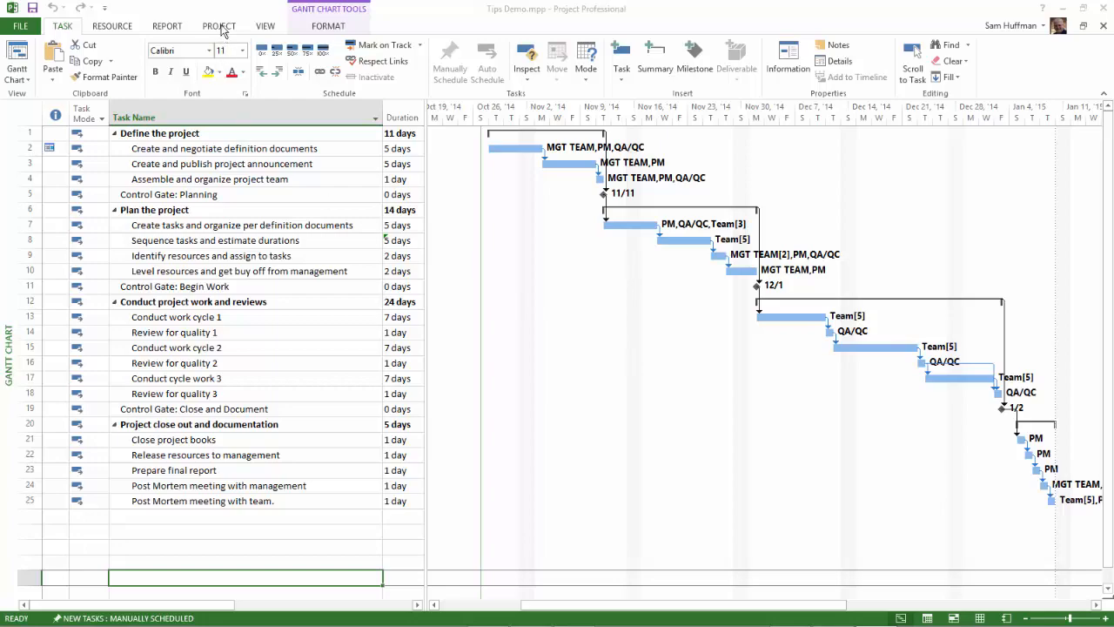
# Step: Show Tips Demo.mpp statistics: 54d duration, 1,680h work, $145,200.00 cost via Project Information
pyautogui.click(219, 26)
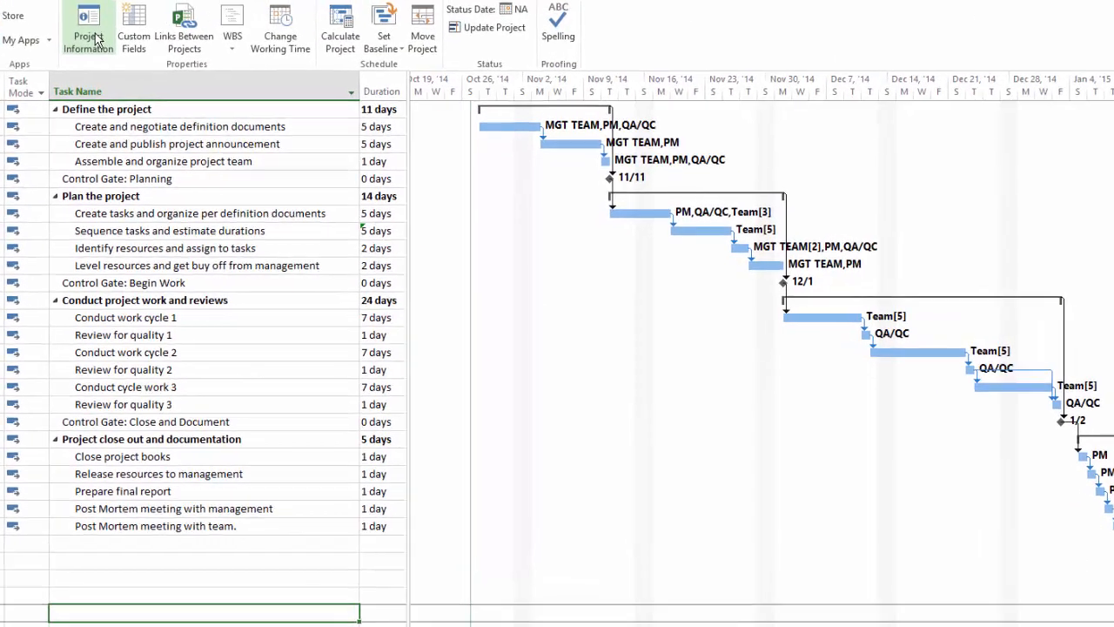
pyautogui.click(87, 27)
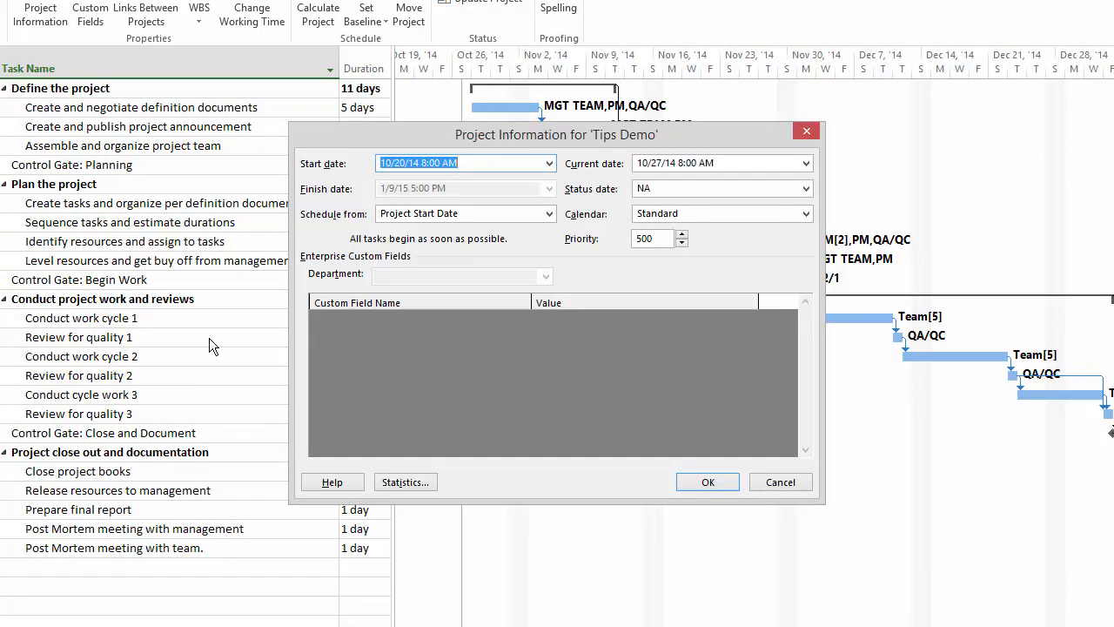
pyautogui.moveTo(305, 381)
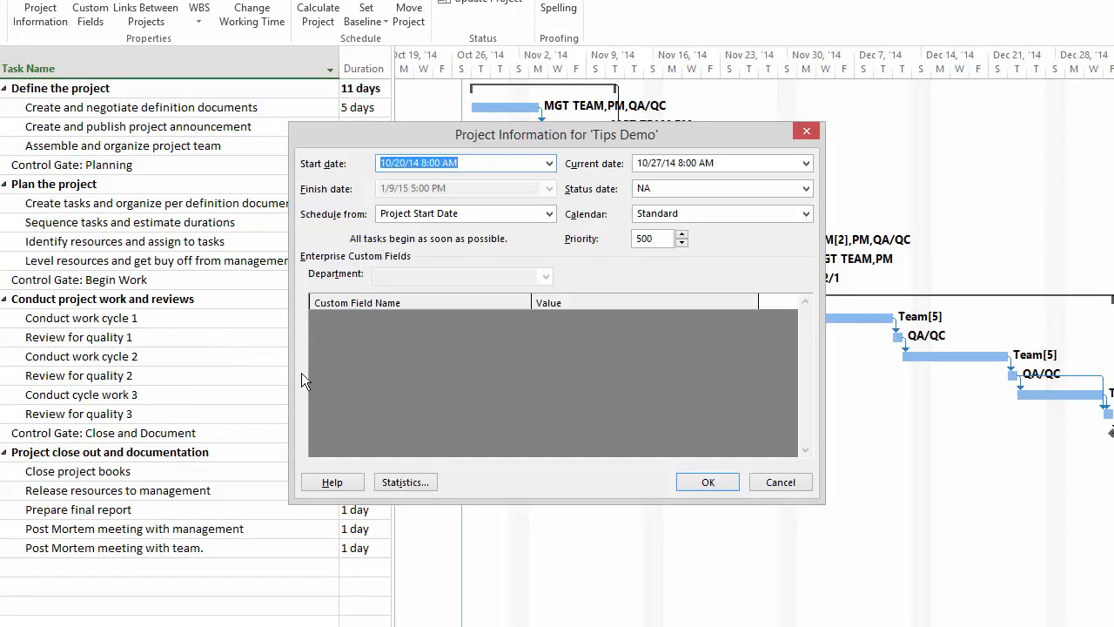
pyautogui.click(404, 480)
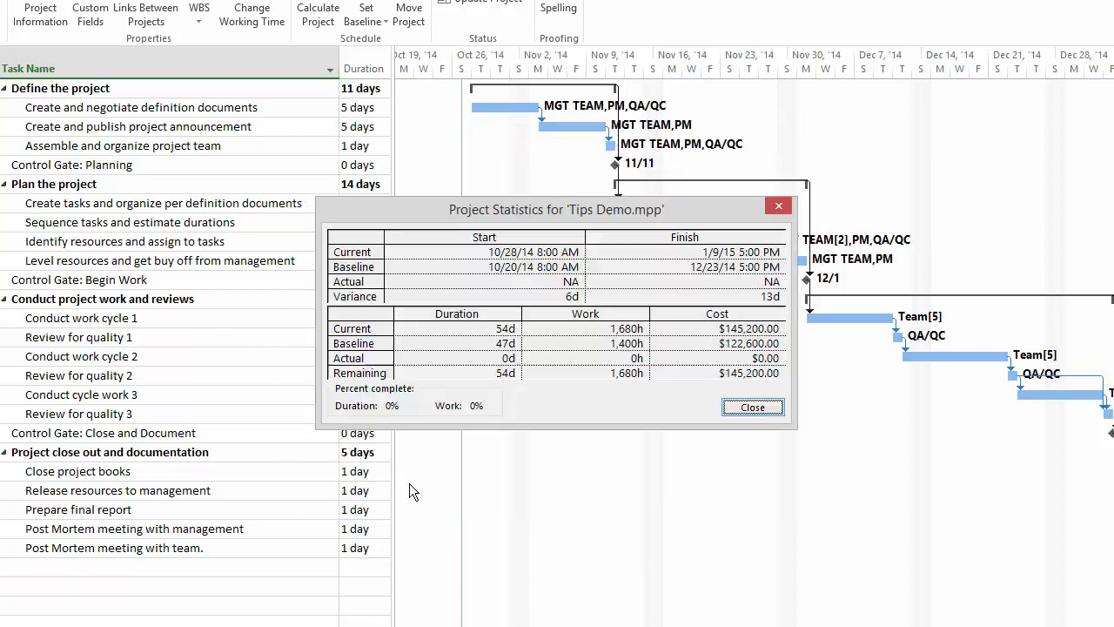
pyautogui.moveTo(769, 535)
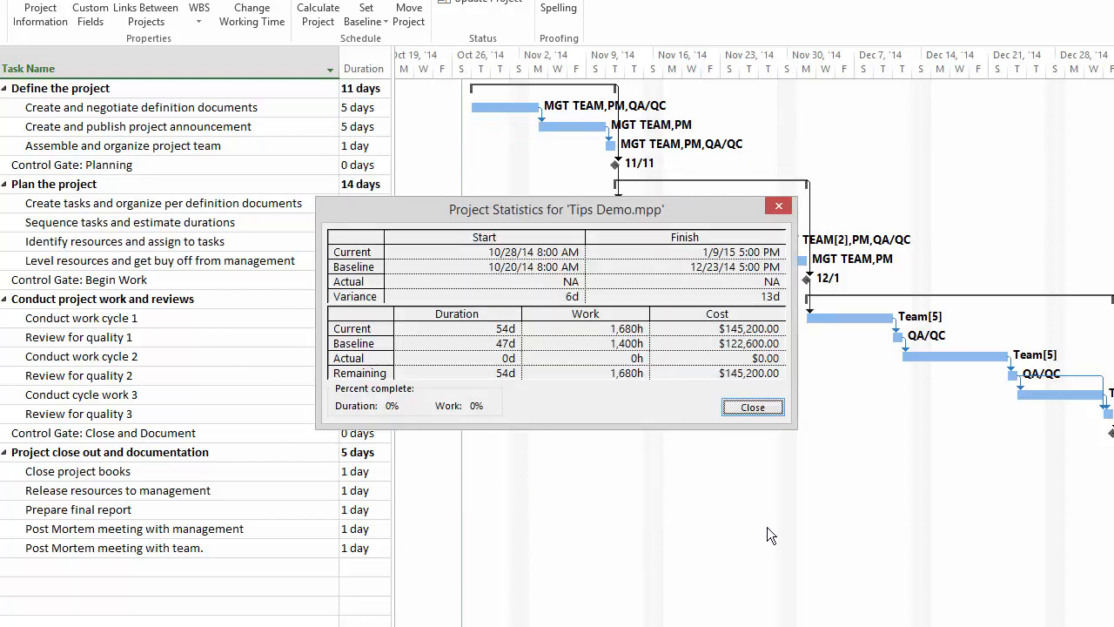